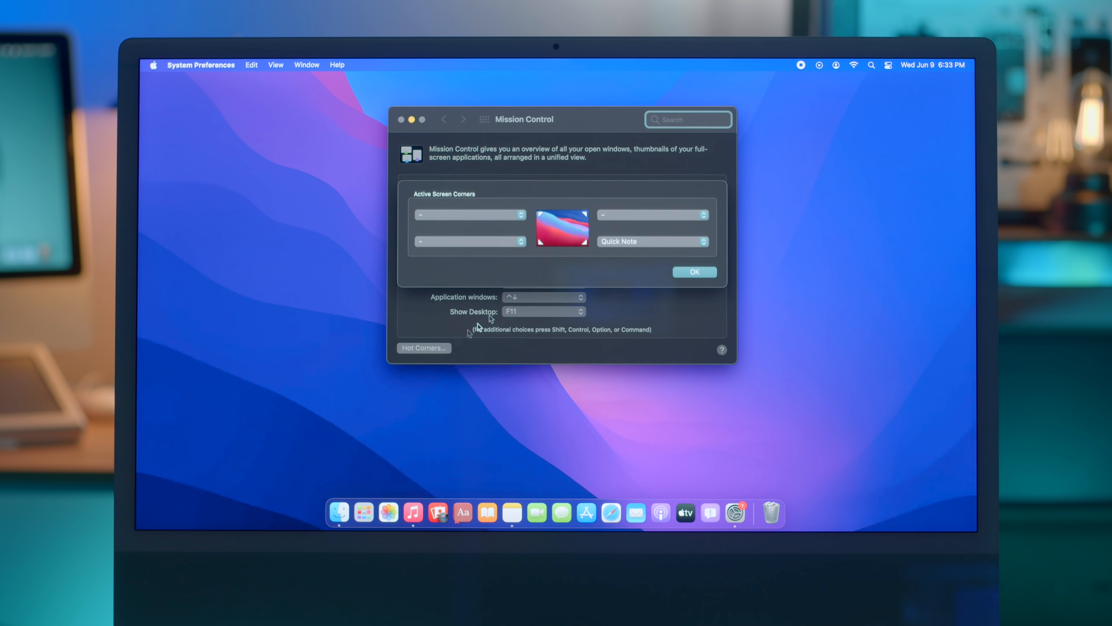
- Confirm the bottom-right hot corner set to Quick Note with OK
click(649, 241)
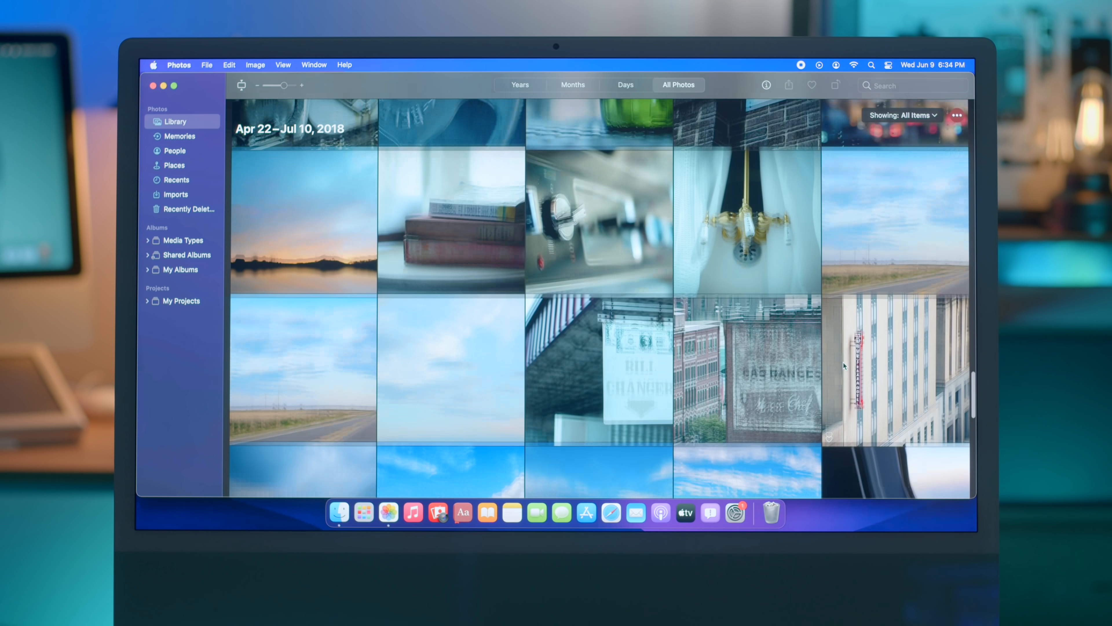
- Find the stacked books photo from May 6, 2018 in the Library grid and view it full size
scroll(up, 3)
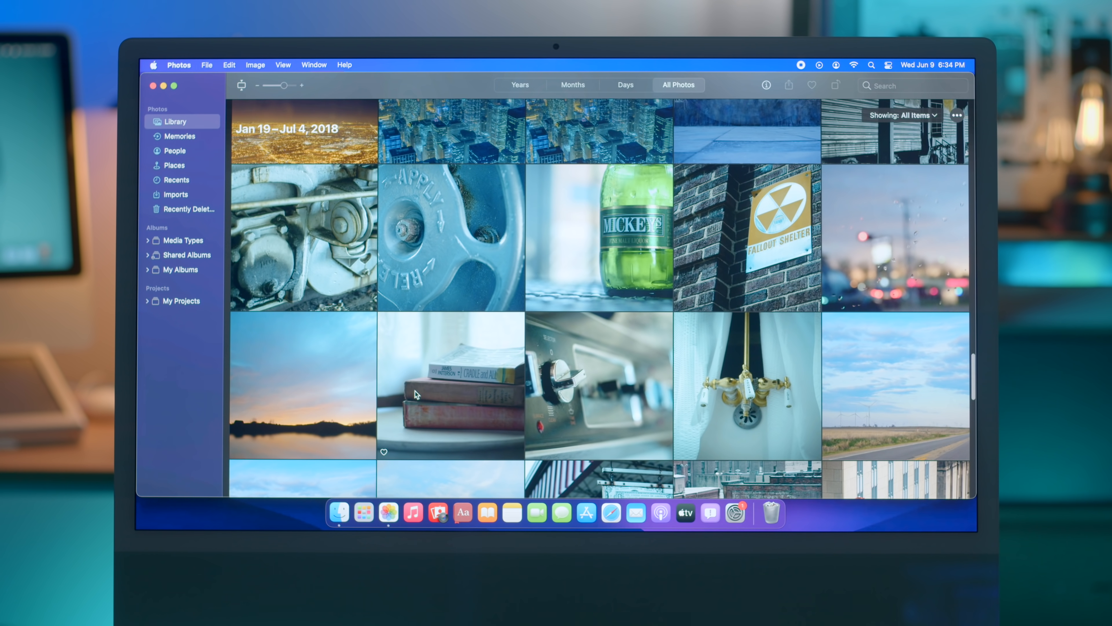
double_click(451, 387)
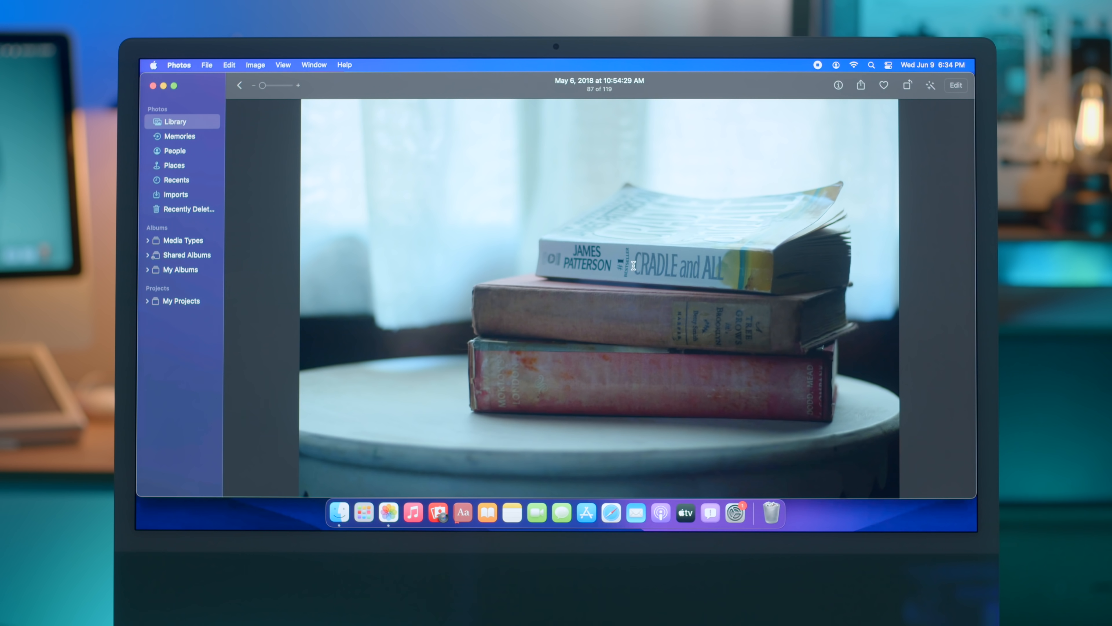
mouse_move(663, 271)
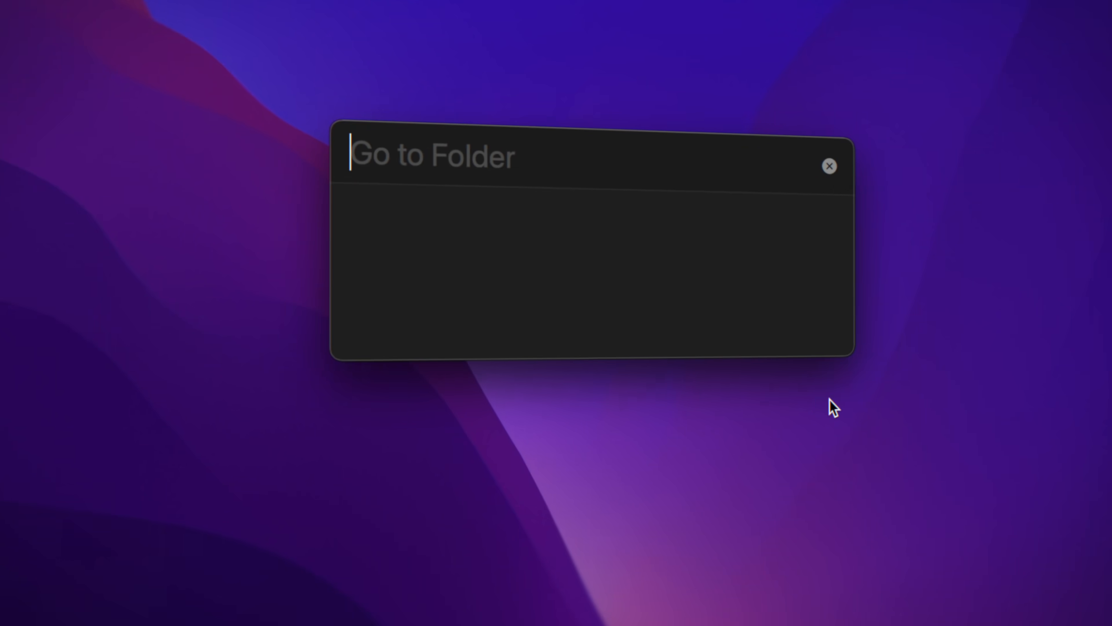
- Enter ~/ in Go to Folder and jump to the current user's home folder
text(~/)
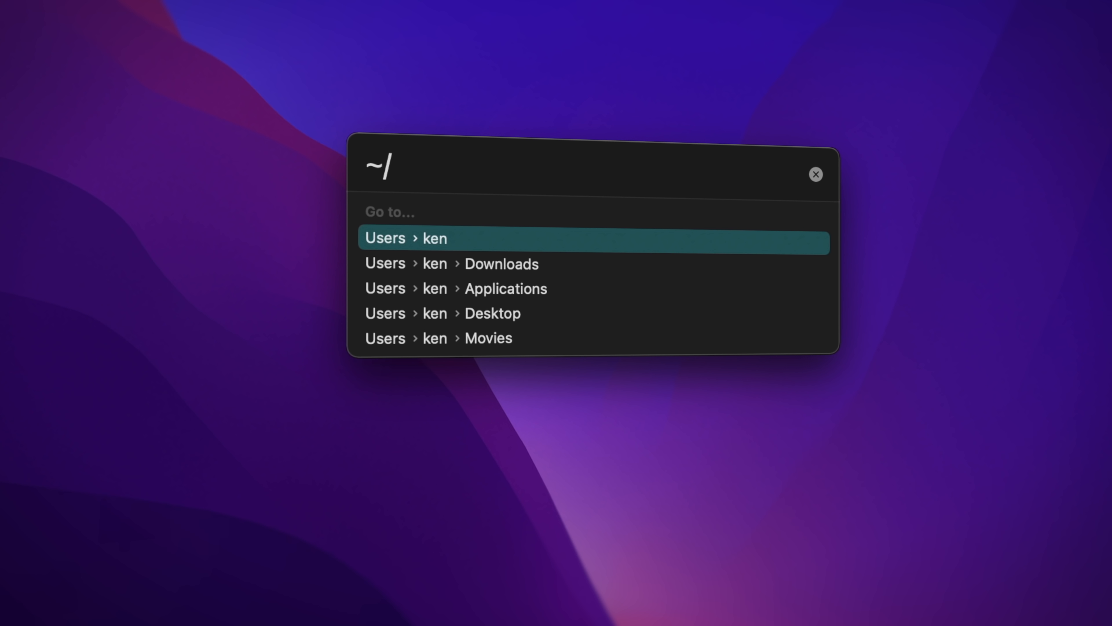
click(493, 313)
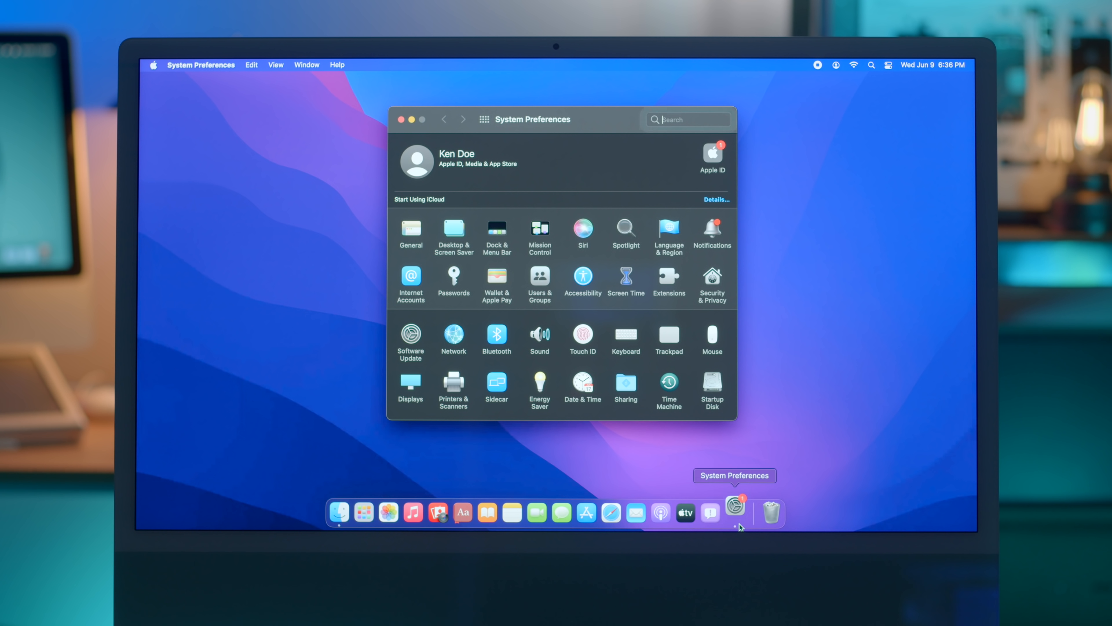
- Show the main System Preferences window with all preference categories
click(453, 278)
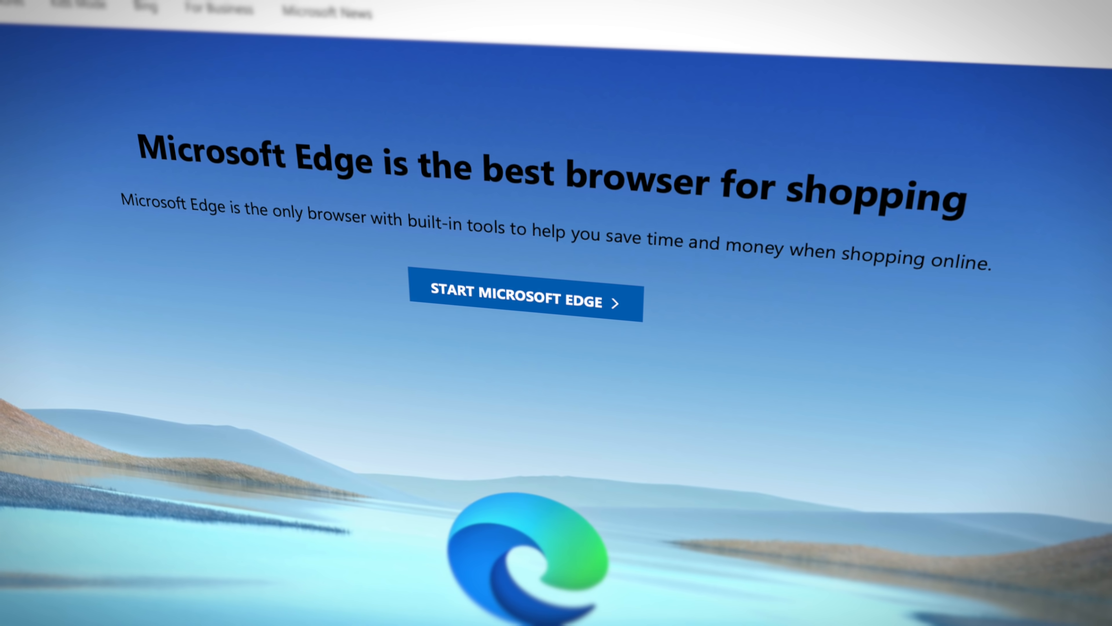
scroll(up, 3)
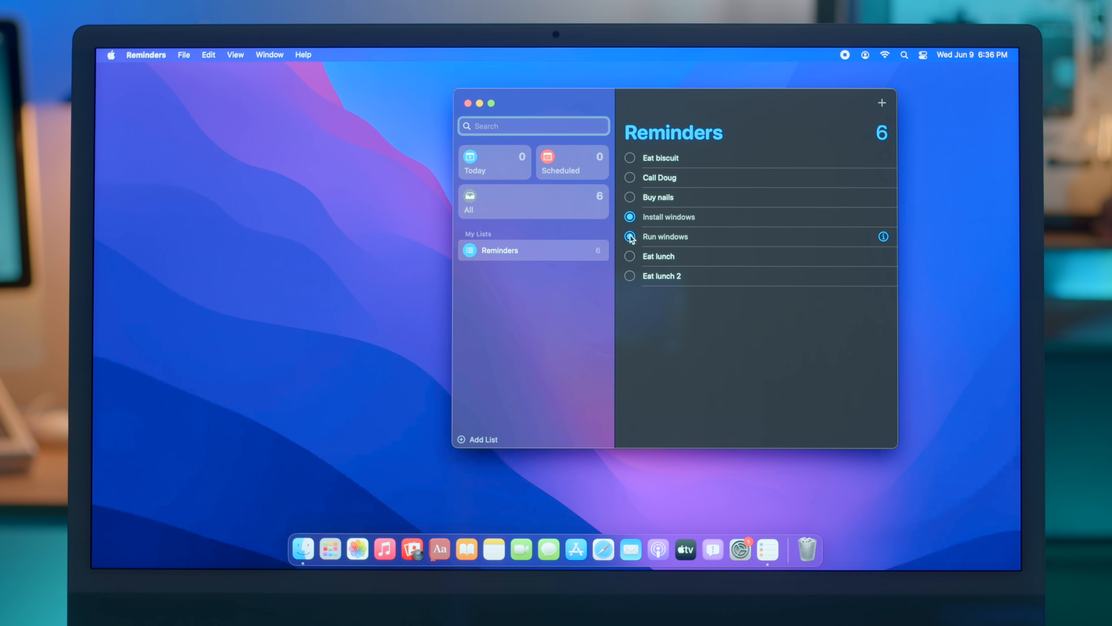
- Check off Run windows and clear all completed reminders, leaving Eat biscuit, Call Doug and Buy nails
click(629, 237)
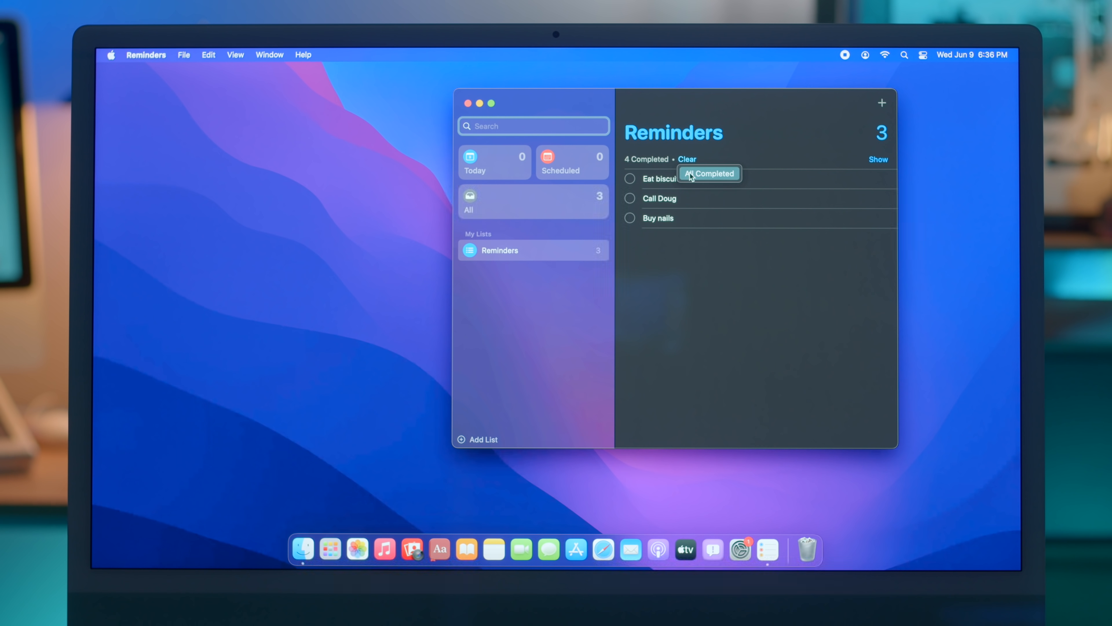
click(687, 159)
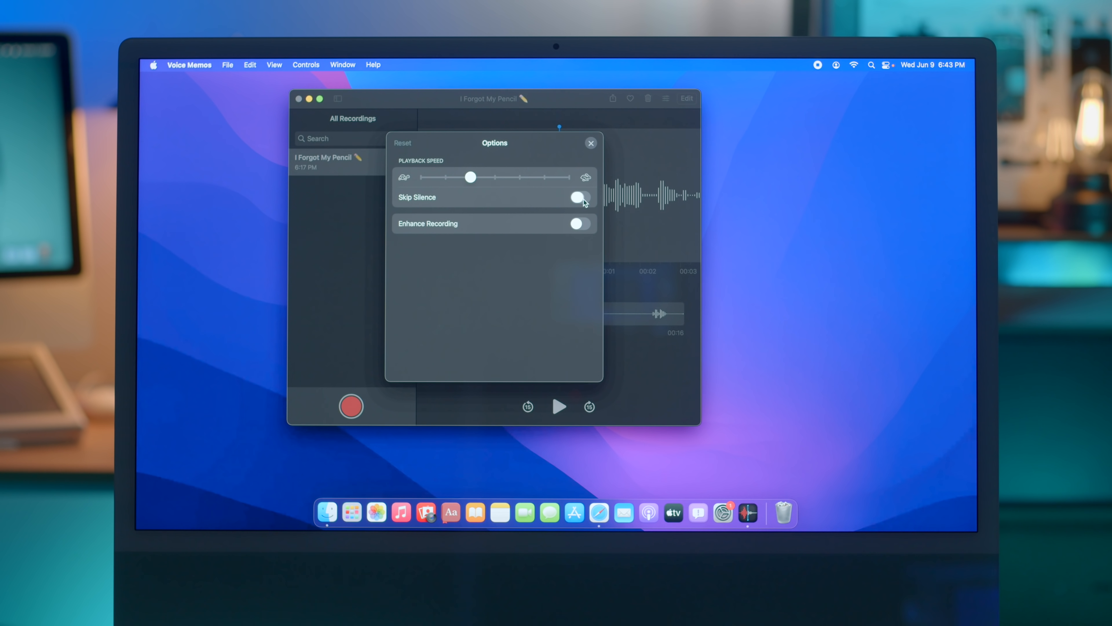
- Enable Skip Silence for the I Forgot My Pencil recording, play it, then pause playback
click(579, 197)
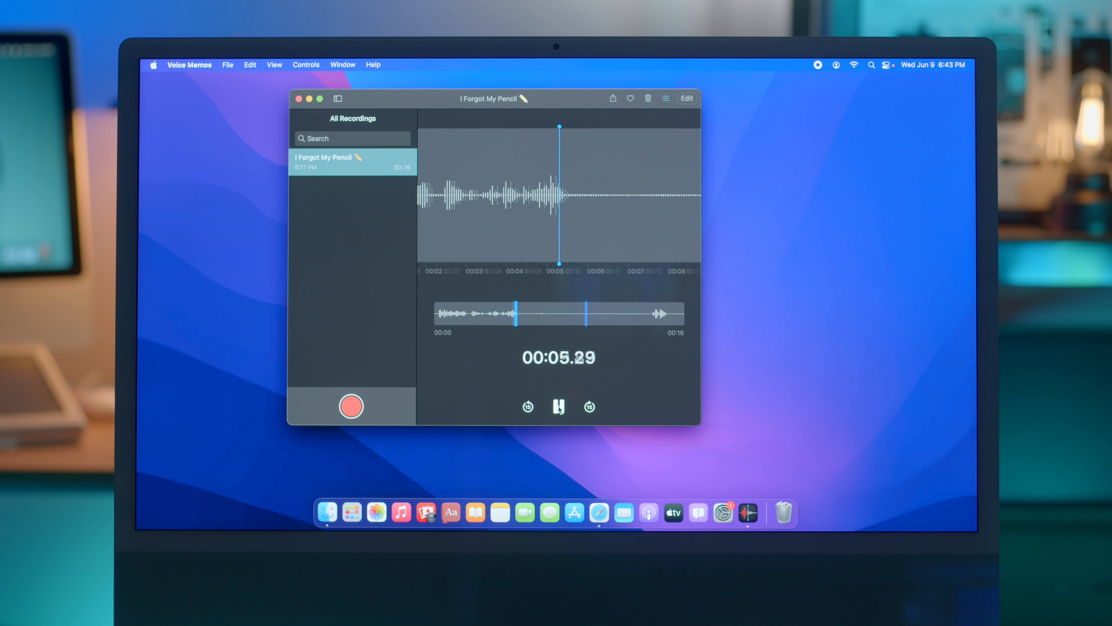
click(528, 407)
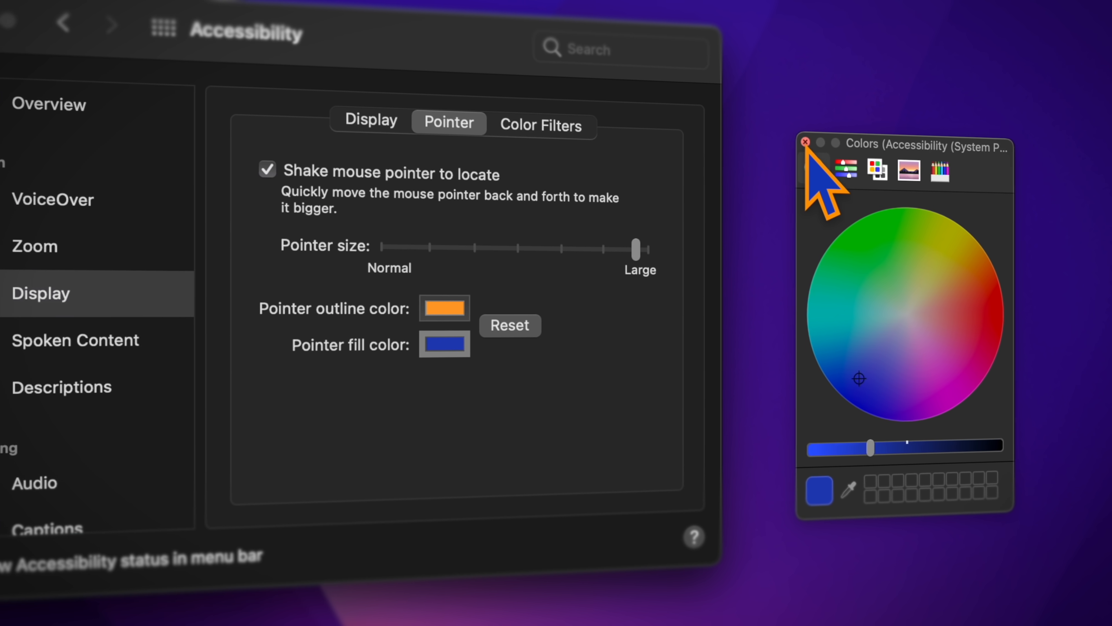
- Finish the orange-outline, blue-fill pointer colours, then give the Memoji a pale skin colour and lighter shade
click(806, 143)
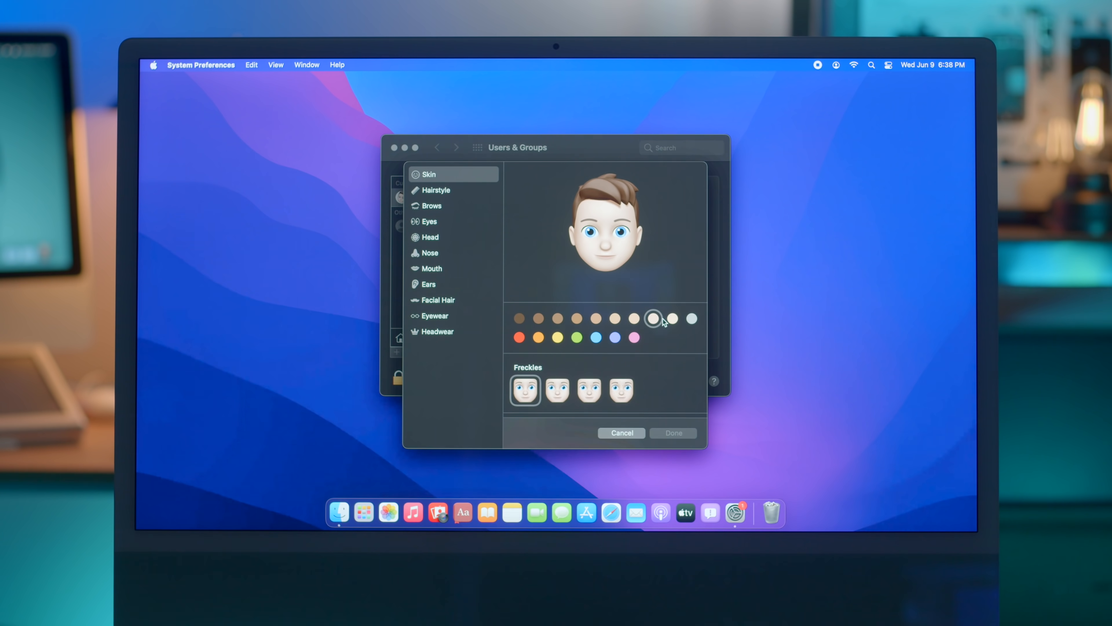
click(653, 318)
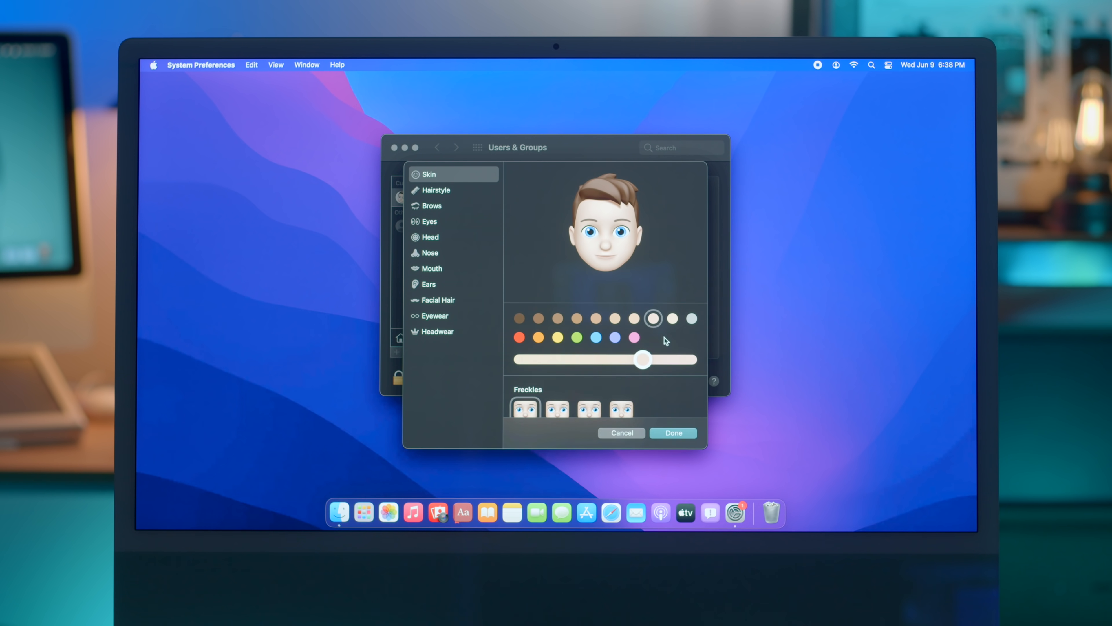
click(430, 221)
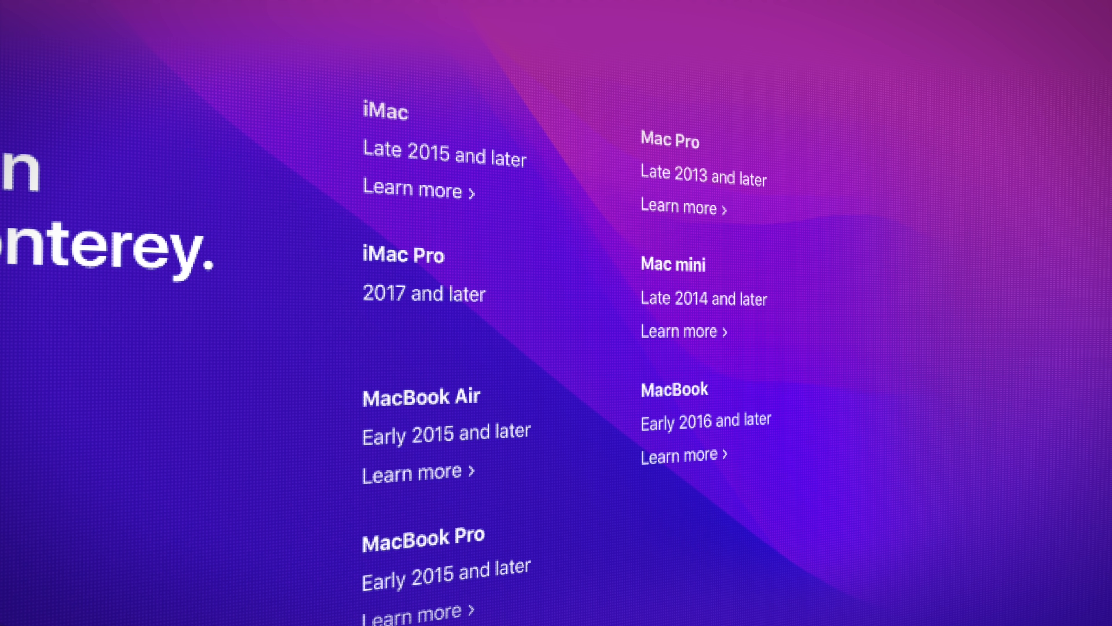
scroll(down, 3)
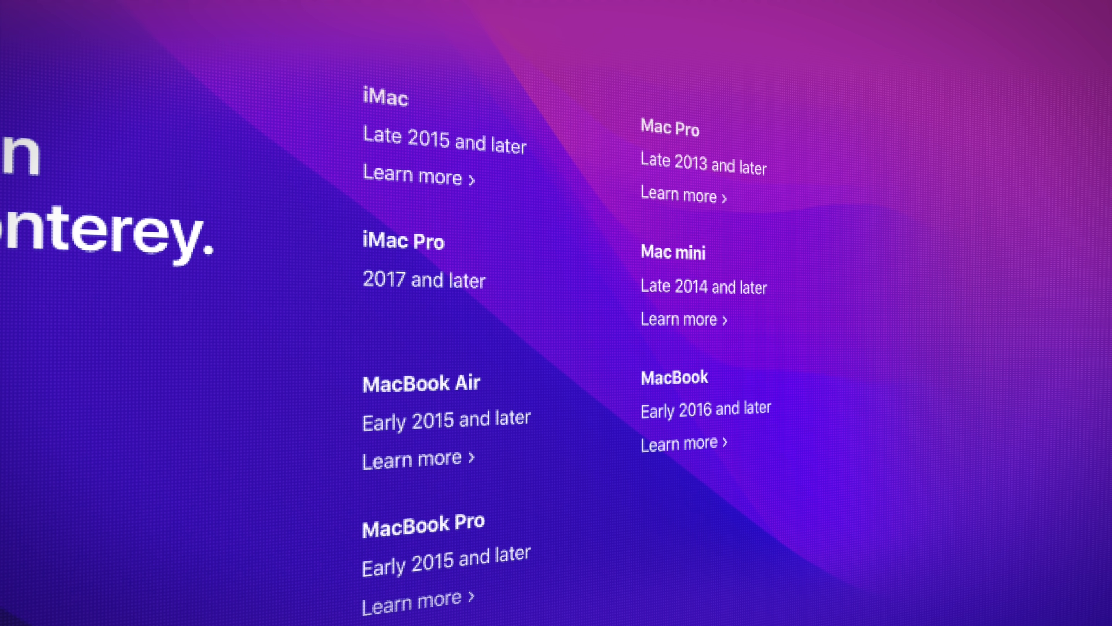
scroll(down, 3)
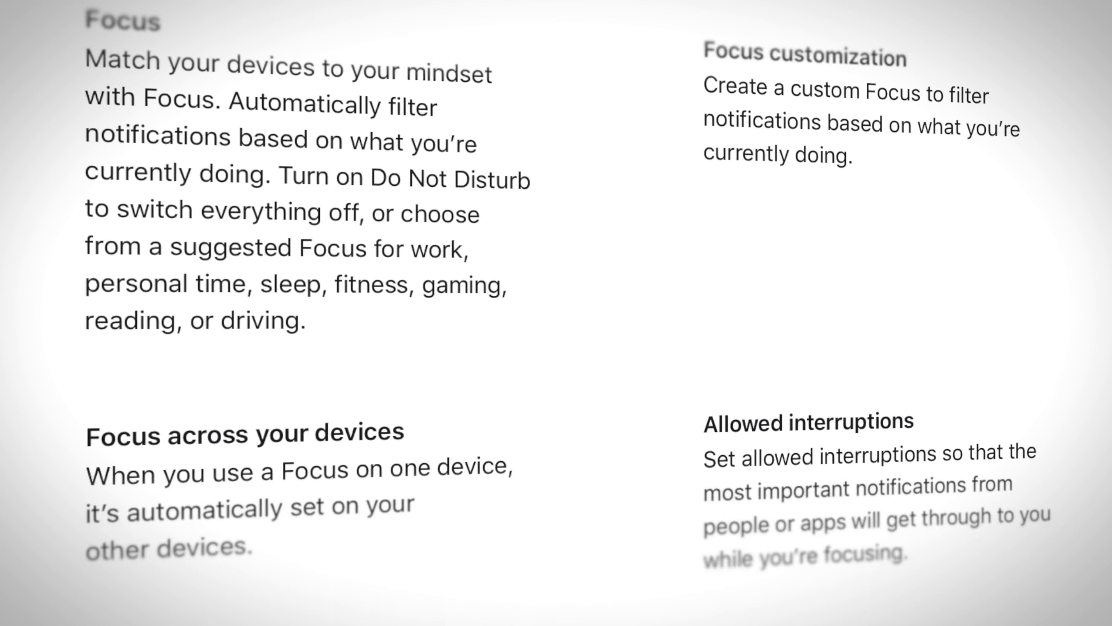
scroll(down, 3)
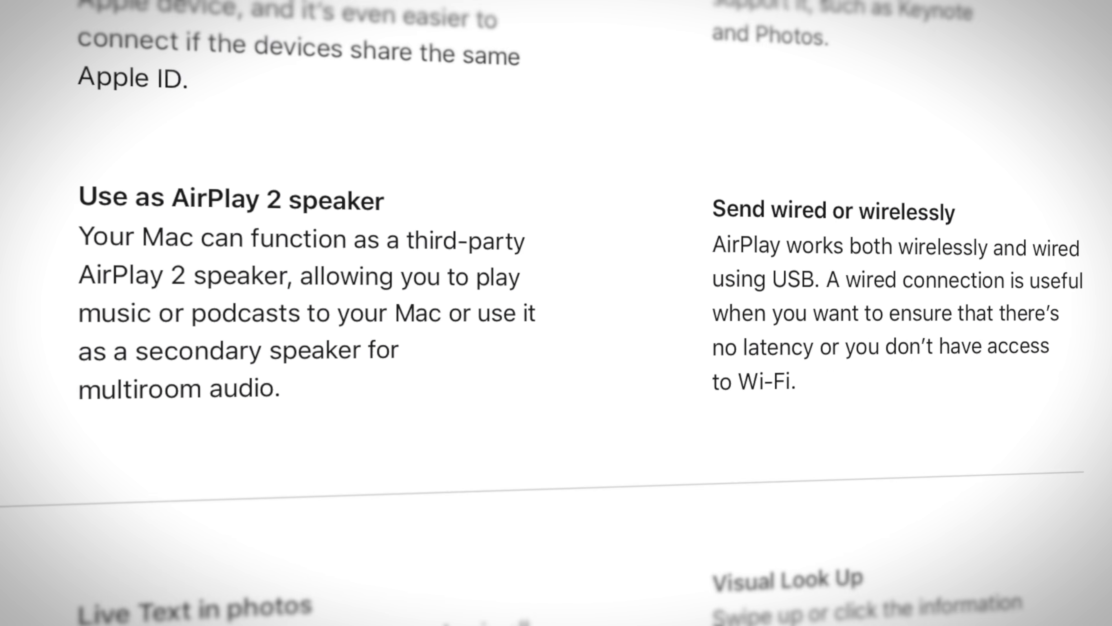